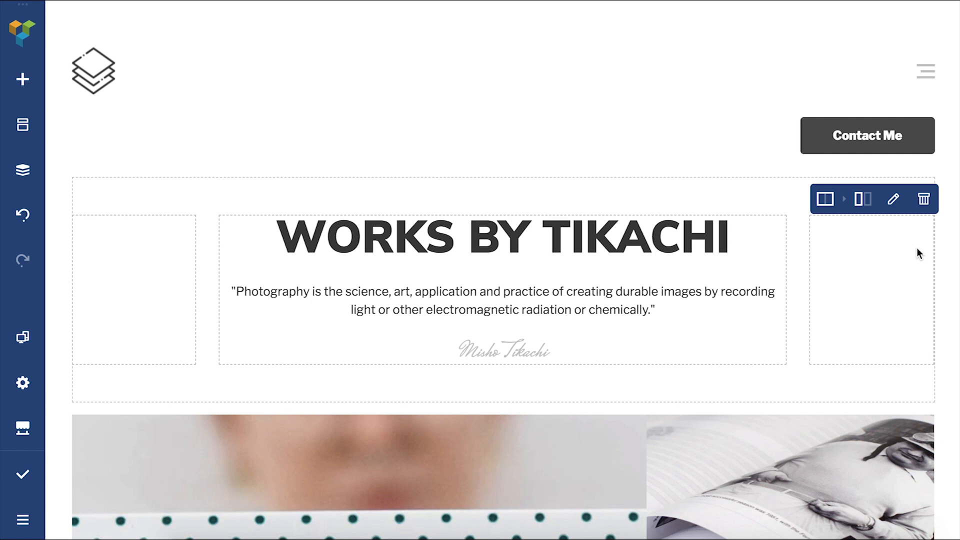
mouse_move(897, 272)
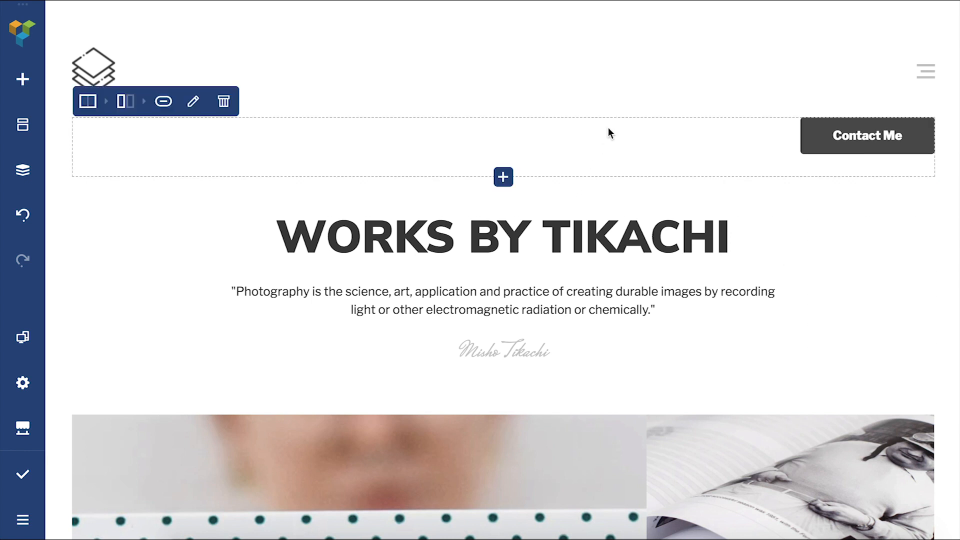
- Turn on Show on sticky in the Contact Me row's Sticky settings
scroll("down", 3)
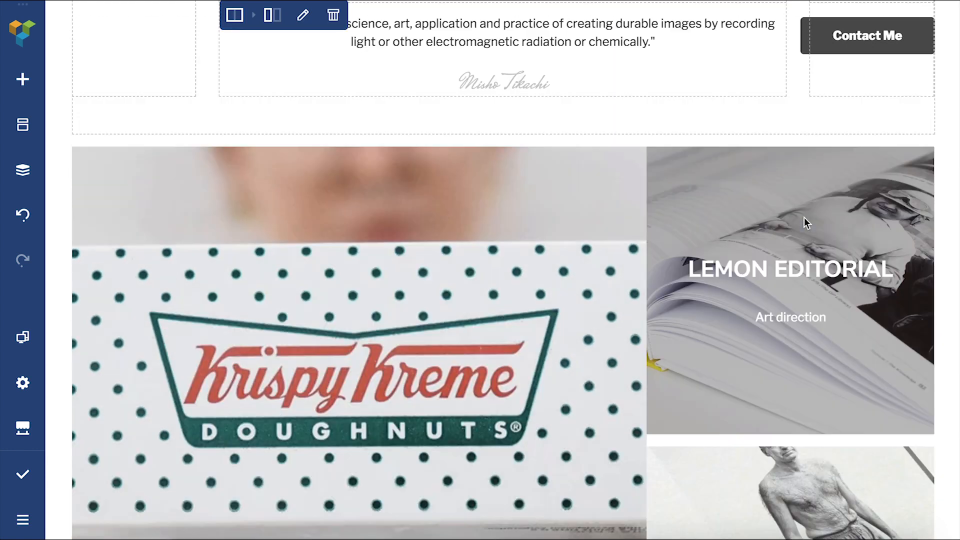
scroll("up", 3)
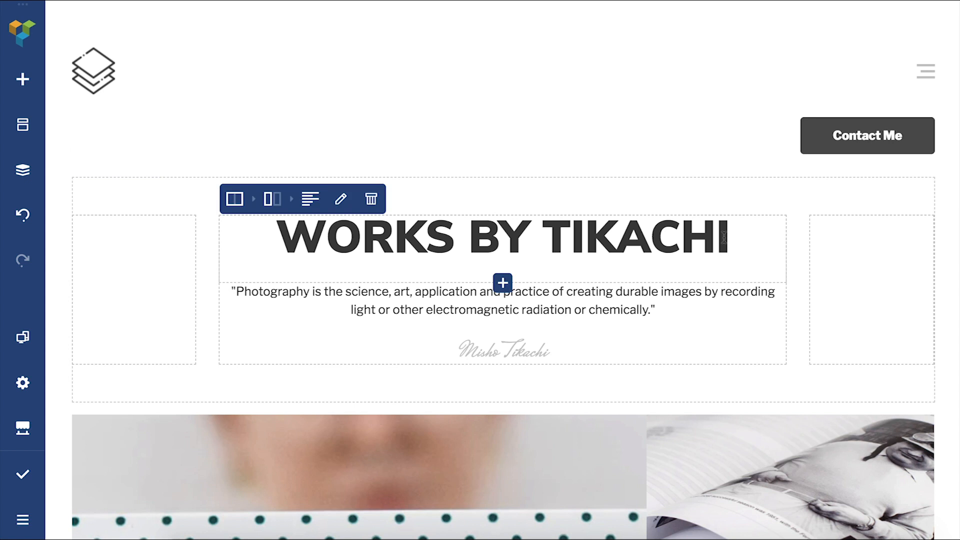
scroll("down", 3)
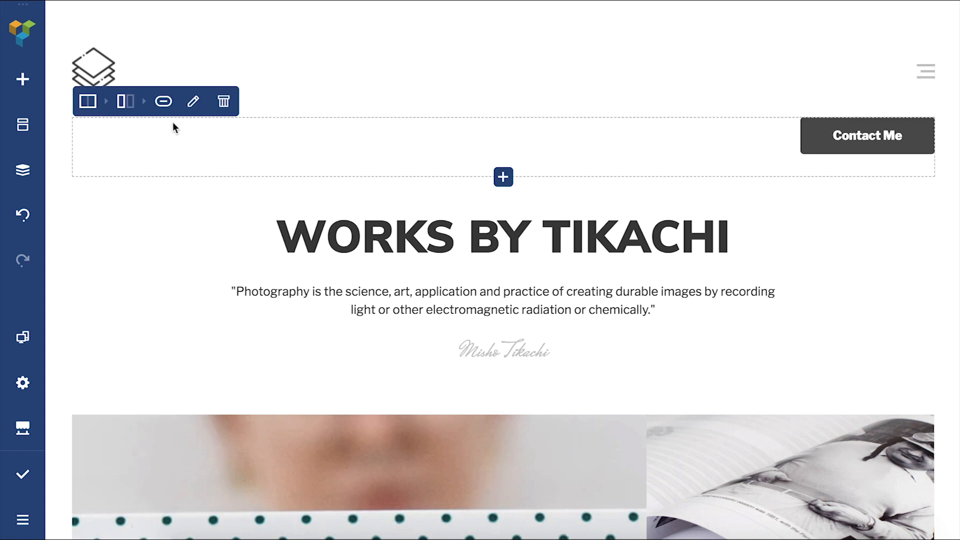
left_click(87, 101)
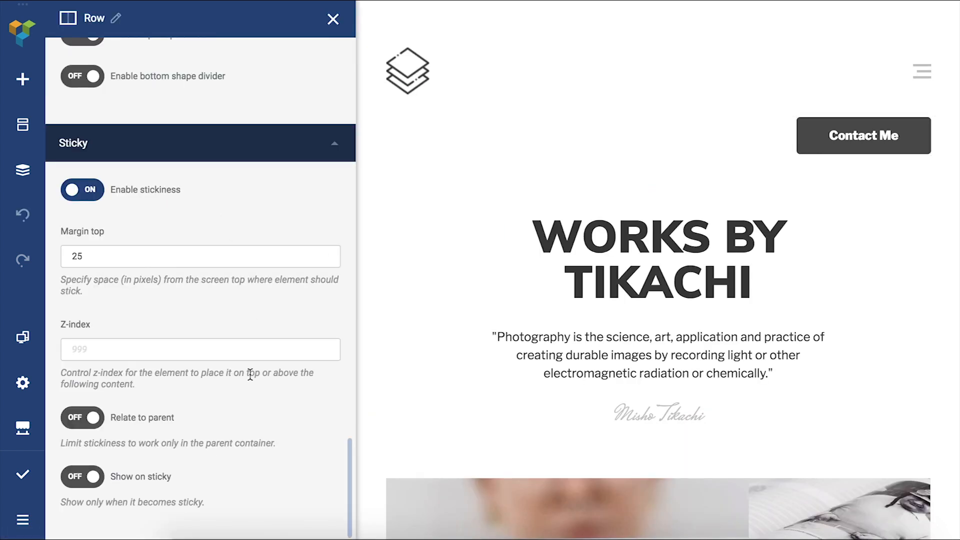
mouse_move(198, 481)
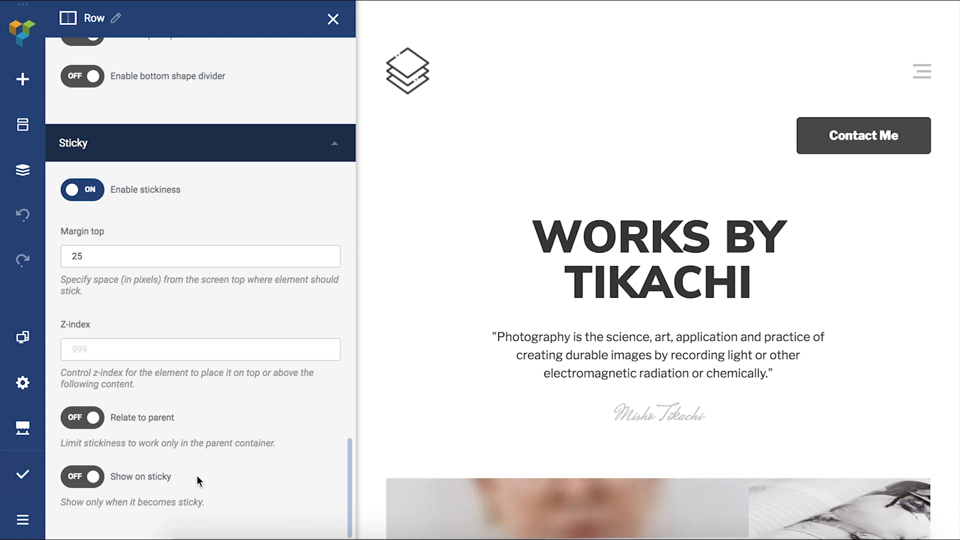
mouse_move(114, 501)
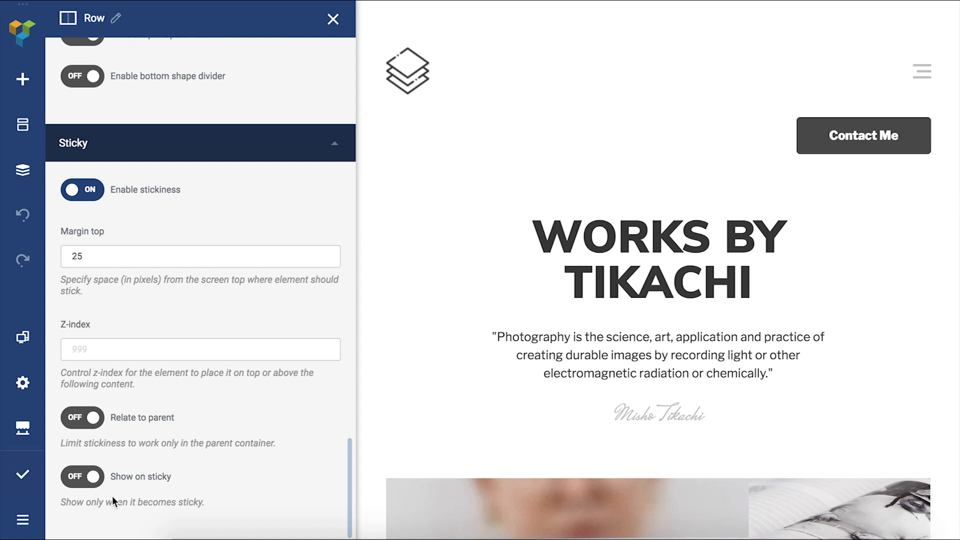
left_click(82, 477)
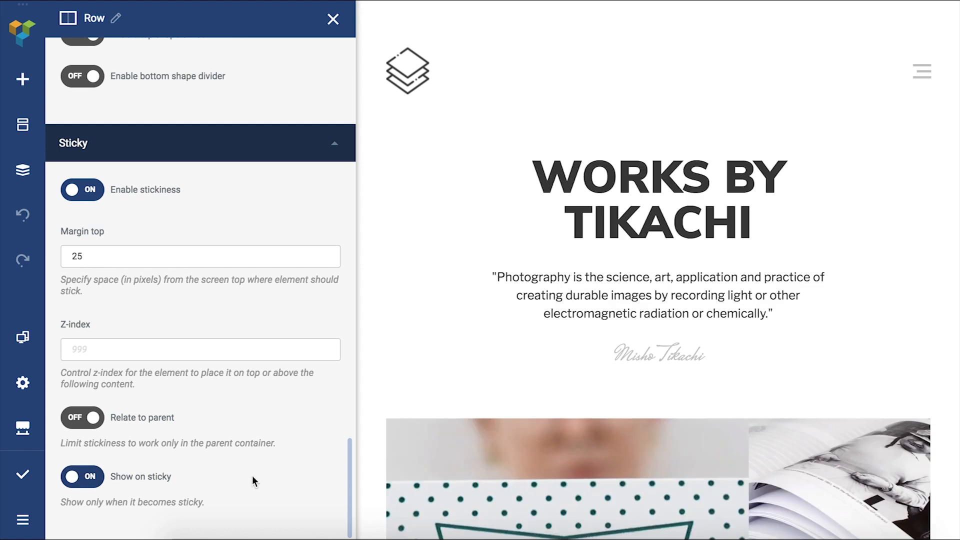
- Close the Row edit panel and scroll down and back up to test the sticky Contact Me button
left_click(333, 19)
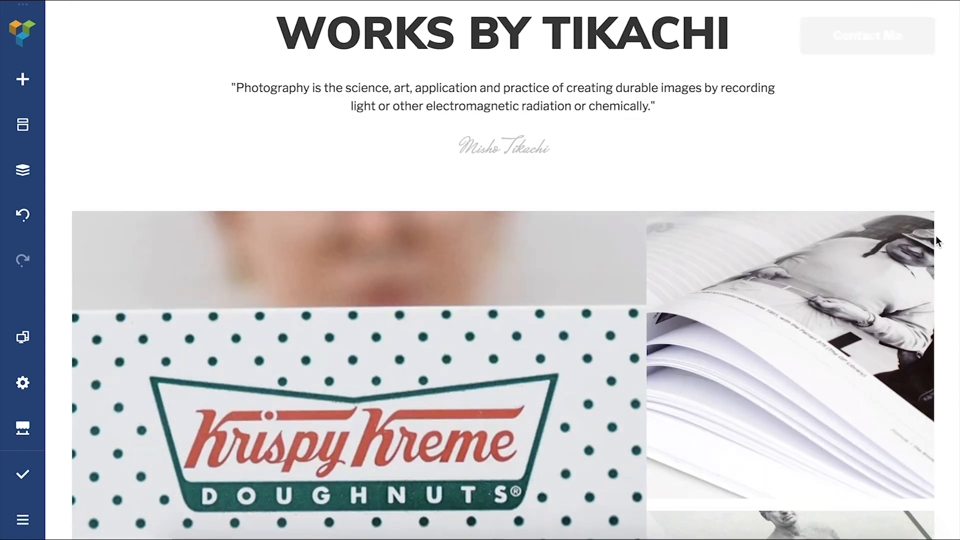
scroll("down", 3)
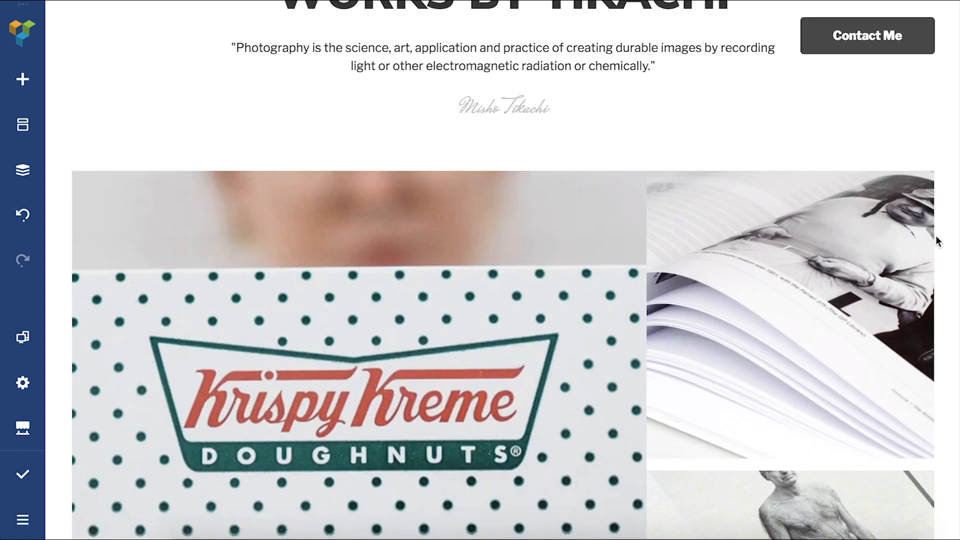
scroll("up", 3)
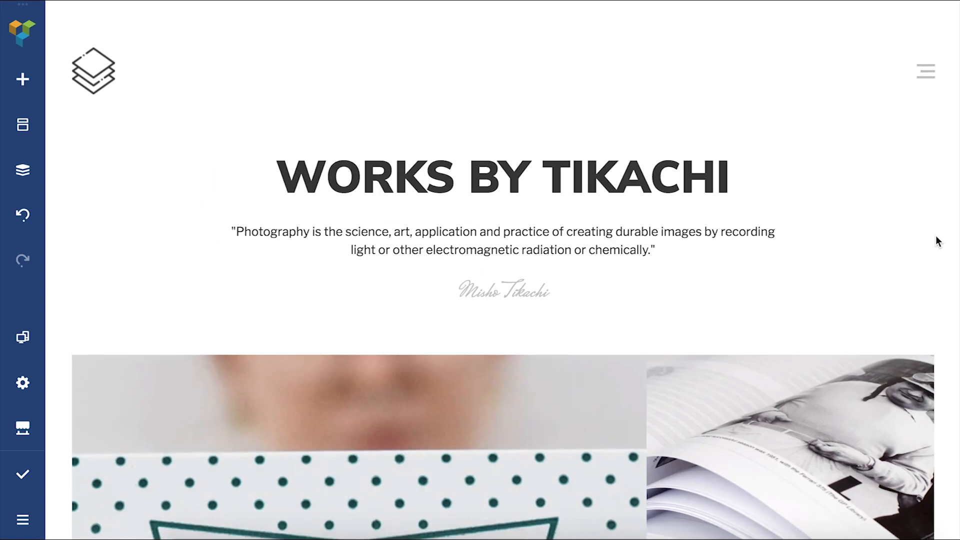